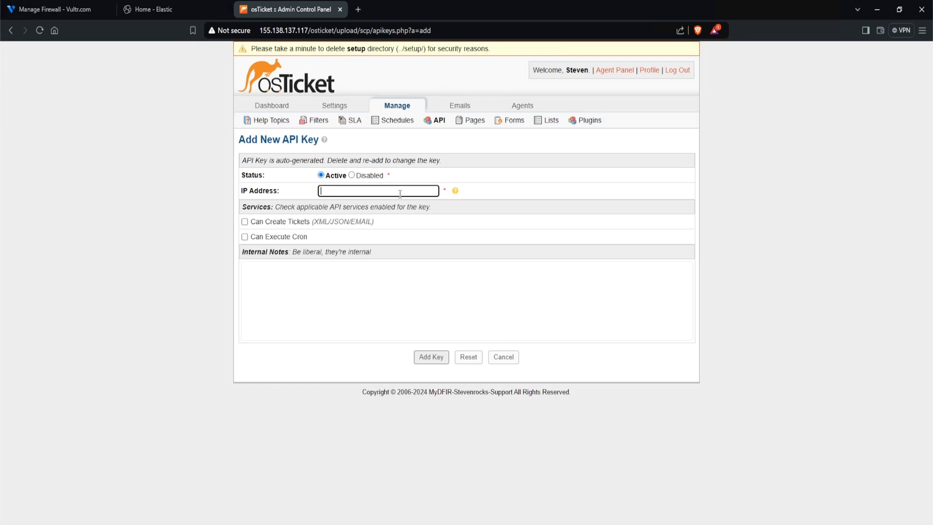
Copy the MyDFIR-ELK server's private VPC 2.0 address for the API key's allowed IP.
left_click(56, 9)
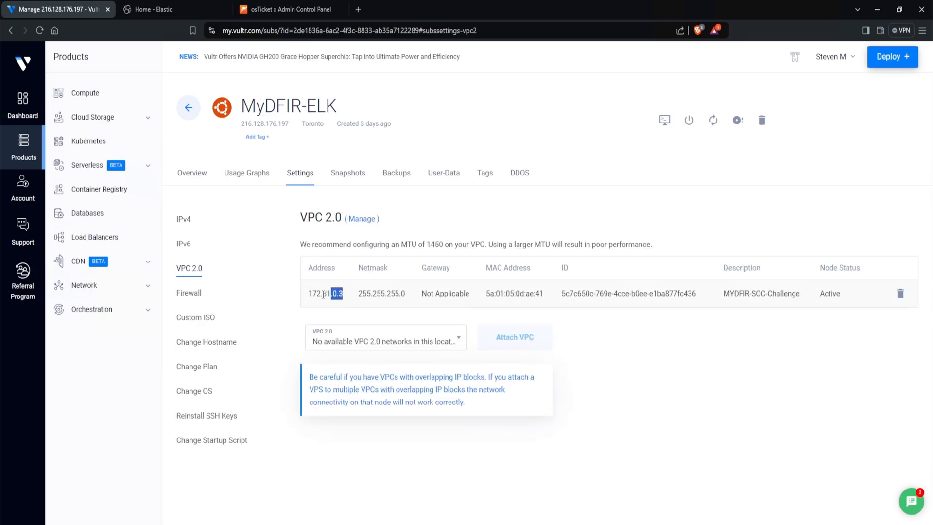
left_click(288, 9)
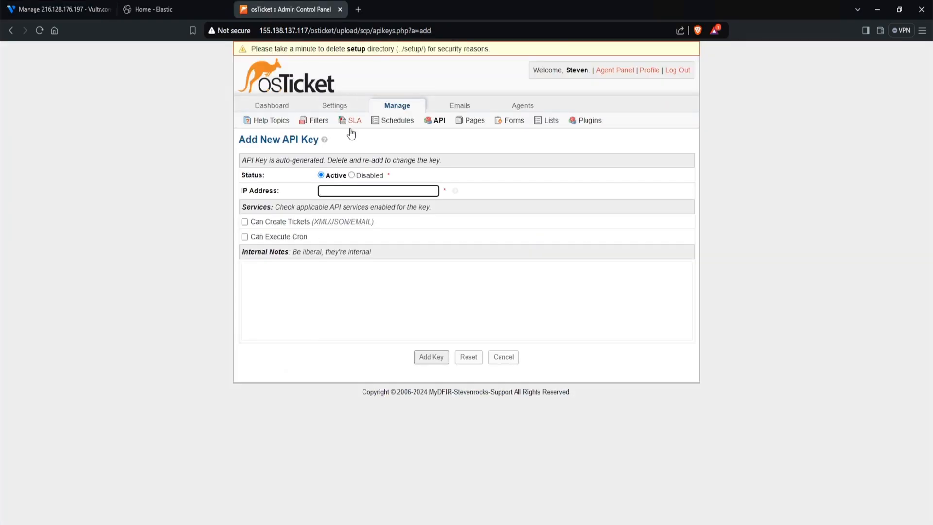
left_click(161, 9)
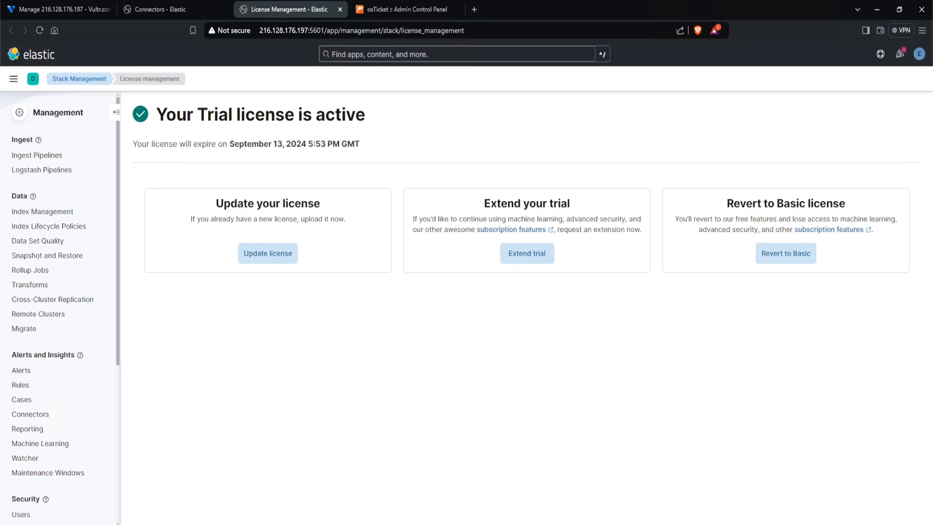
Go to the alerting Connectors list in Stack Management after activating the trial license.
left_click(30, 414)
type("osTicket")
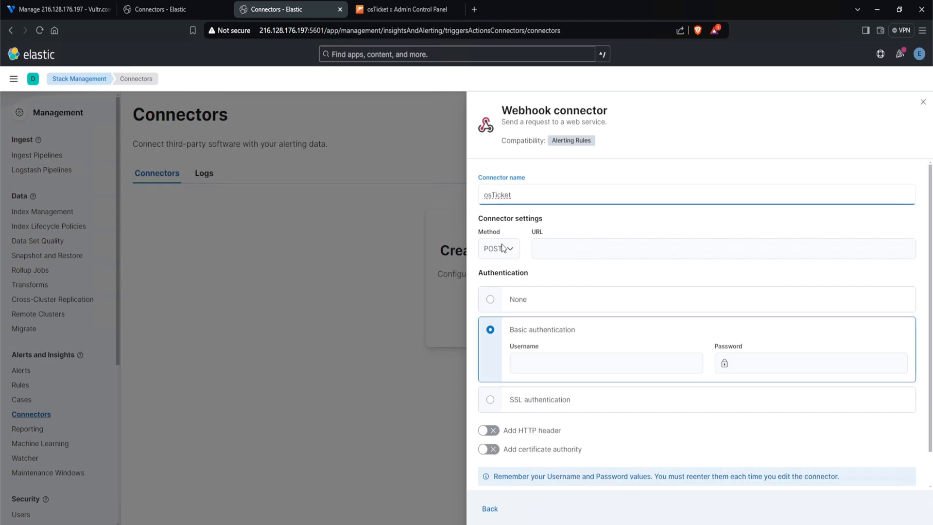
type("http://155.138.137.117/osticket/uplo")
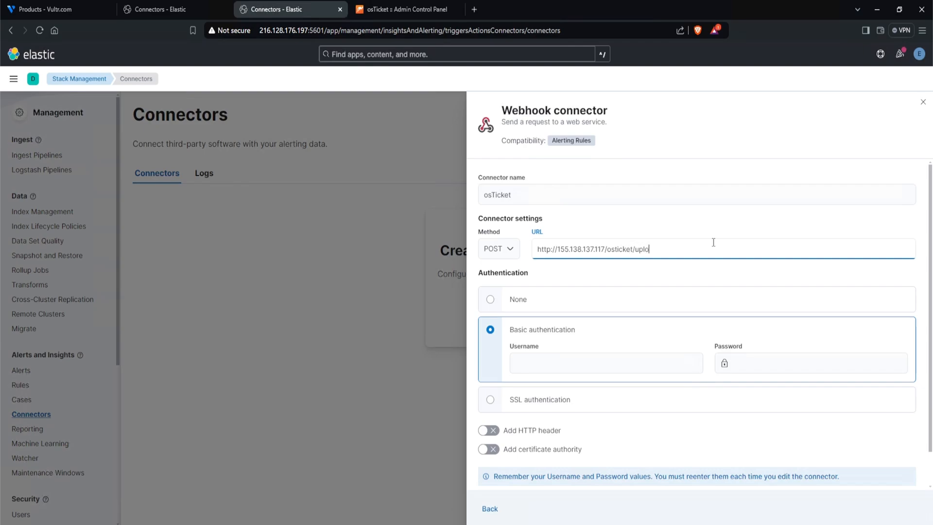